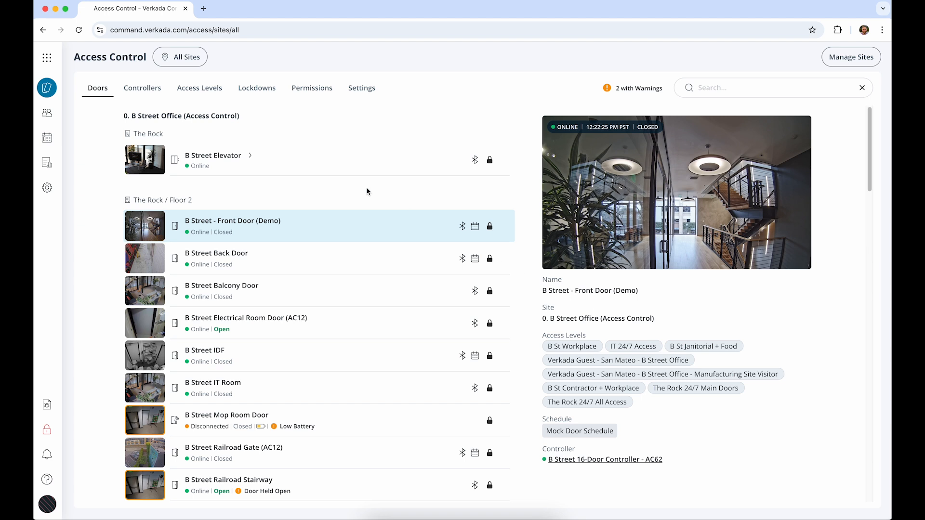
Switch from the door list to the Floorplans page for The Rock: Floor 2 via the app launcher
click(46, 58)
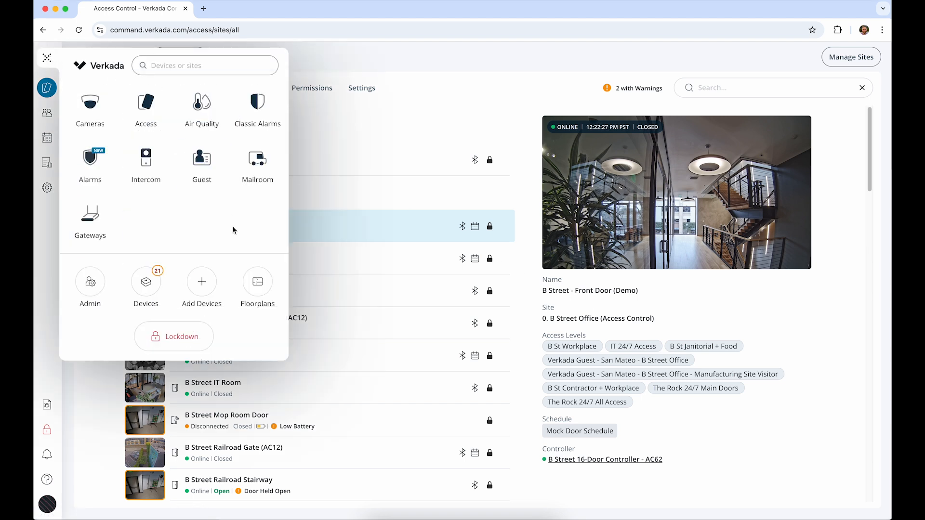
click(257, 281)
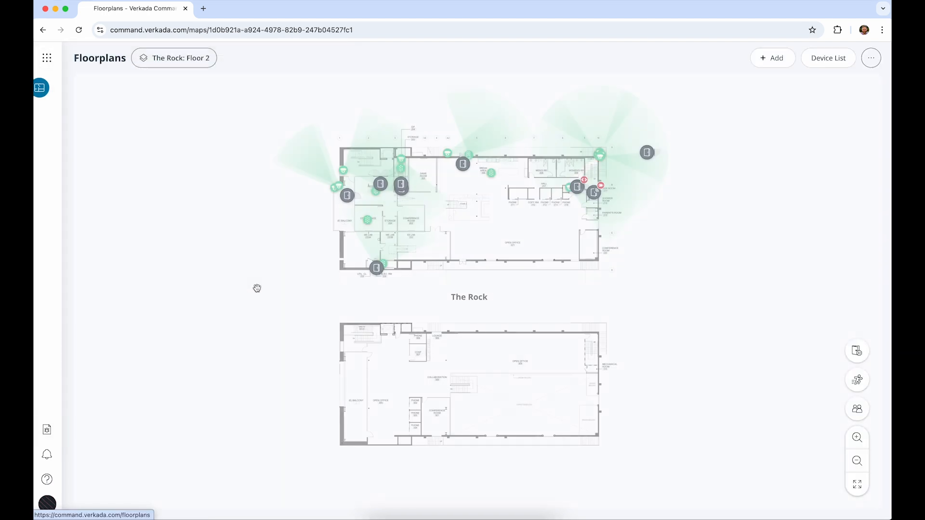
click(173, 58)
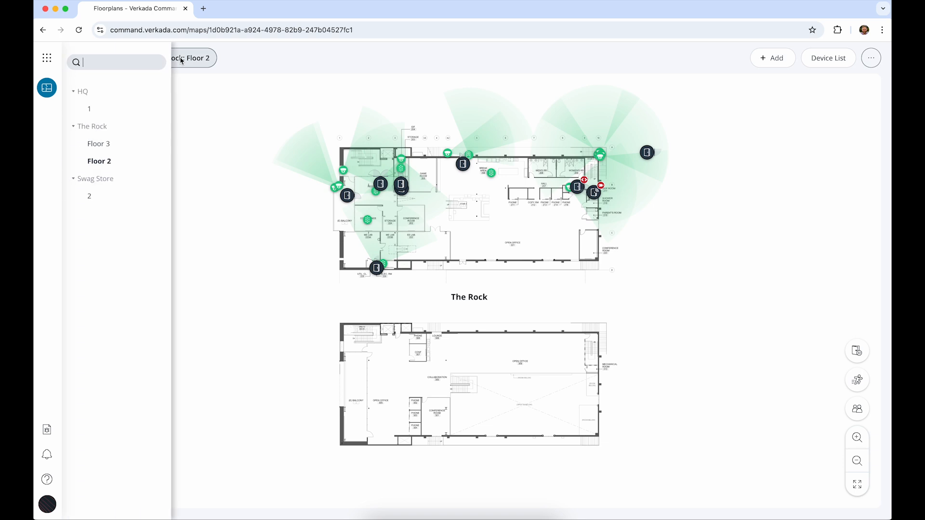
click(174, 58)
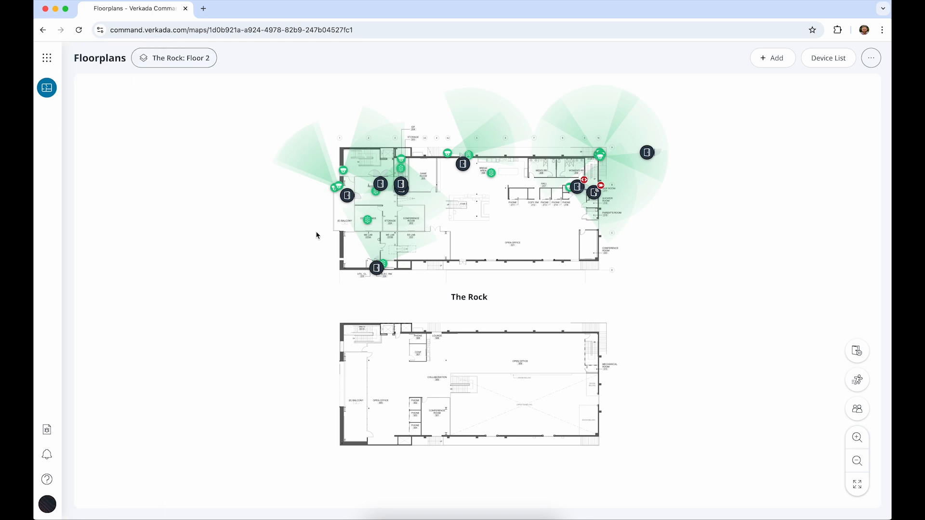
mouse_move(331, 225)
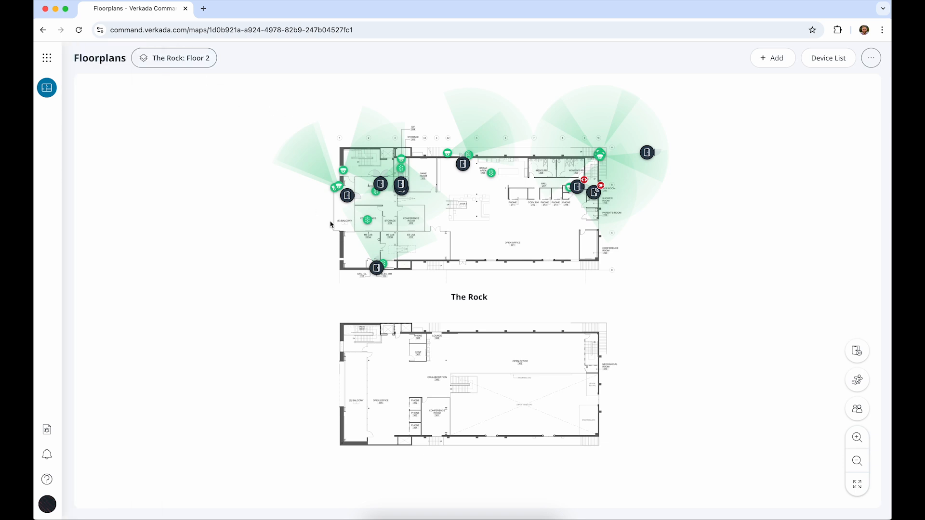
mouse_move(346, 195)
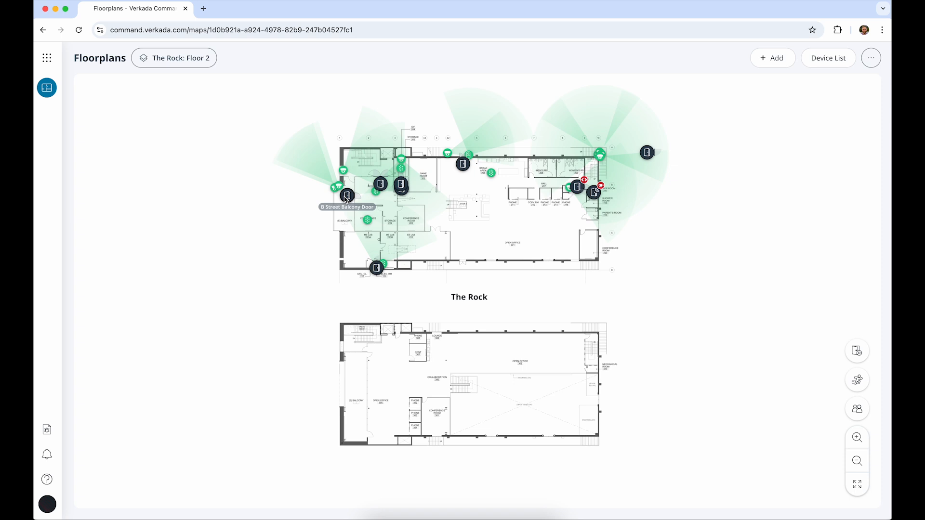
click(347, 195)
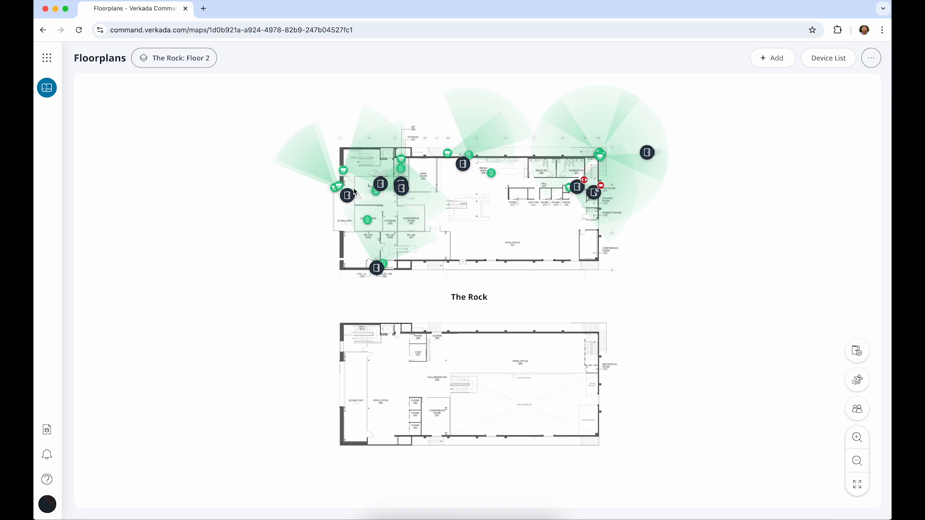
mouse_move(346, 195)
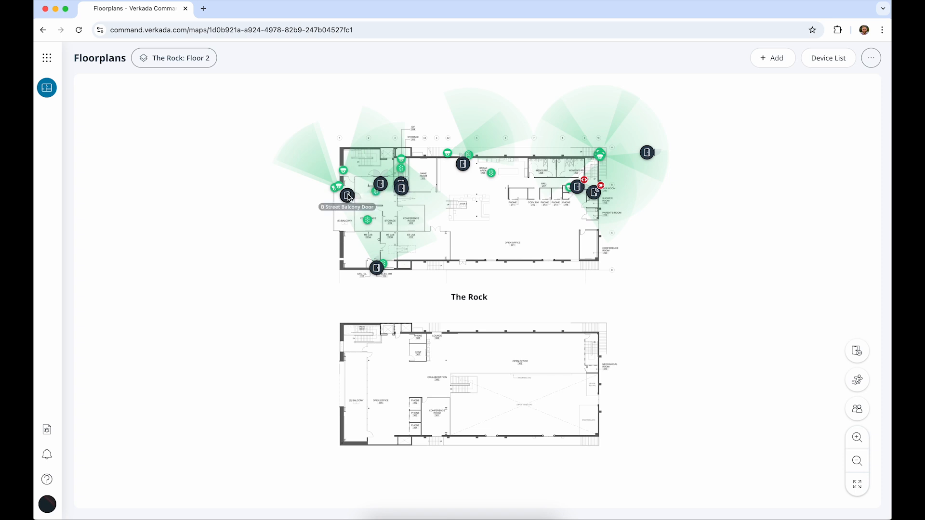
Show the details card for B Street - Front Door (Demo) on the Floor 2 map
click(379, 183)
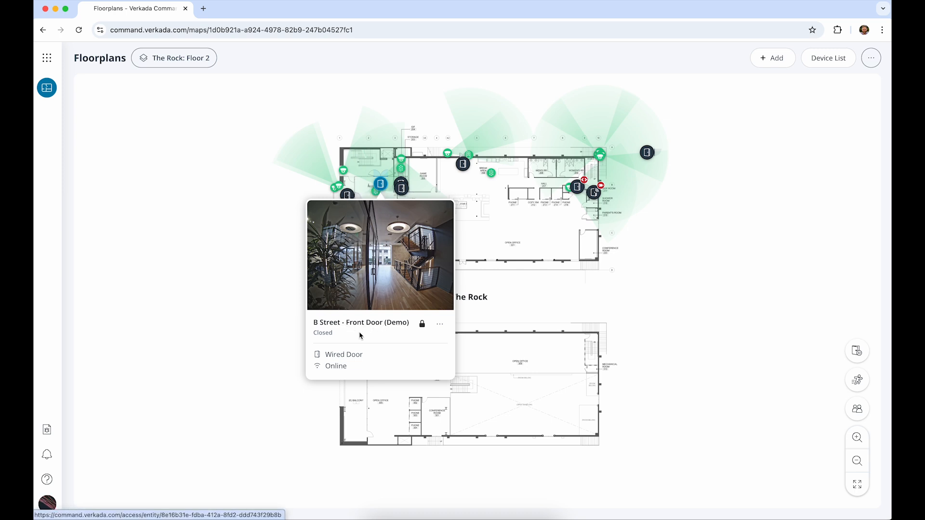
mouse_move(355, 371)
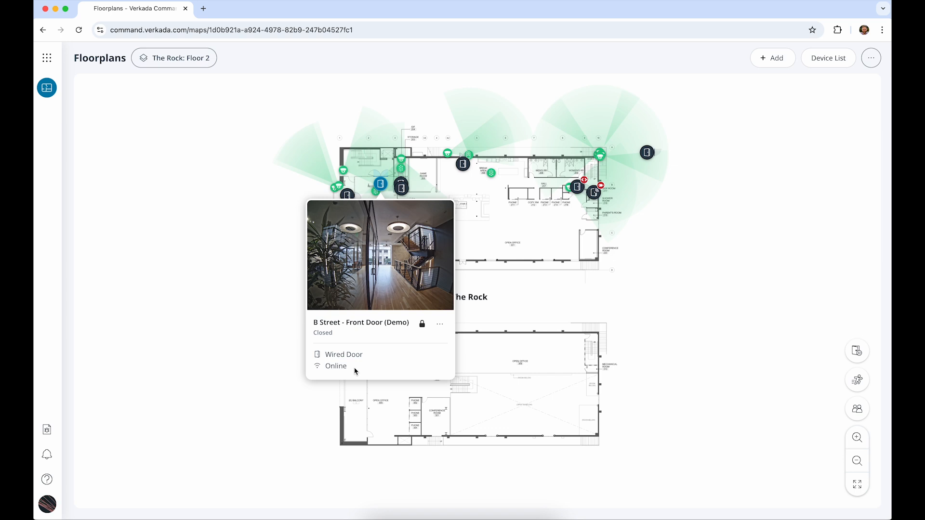
mouse_move(376, 360)
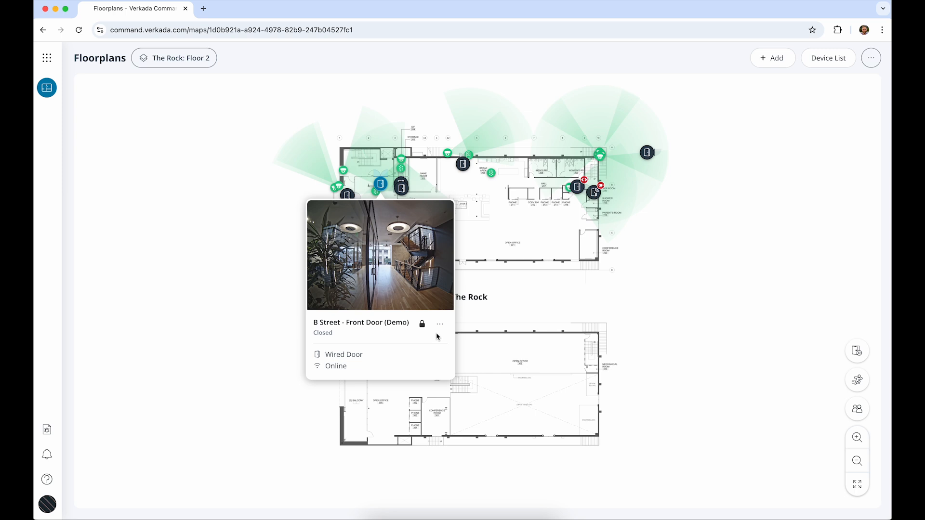
mouse_move(422, 323)
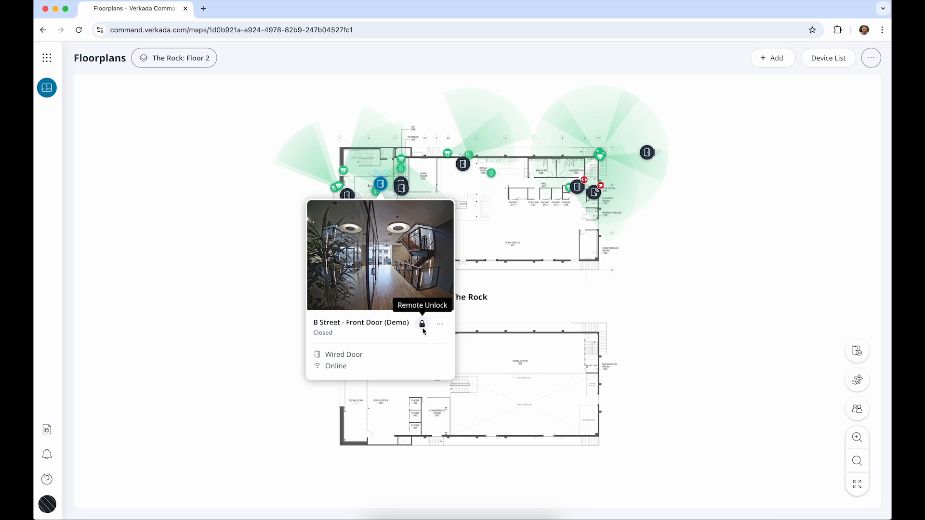
Remotely unlock B Street - Front Door (Demo) from its popup card
click(422, 324)
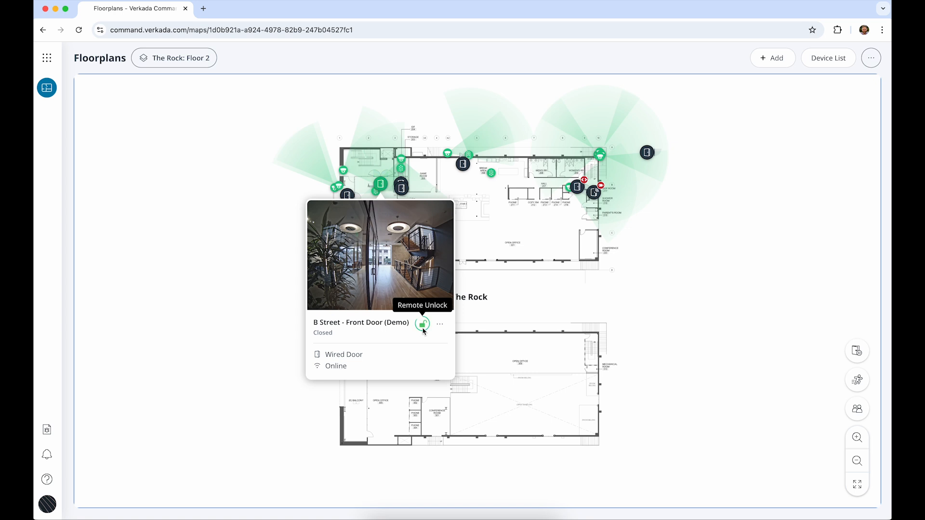
click(423, 323)
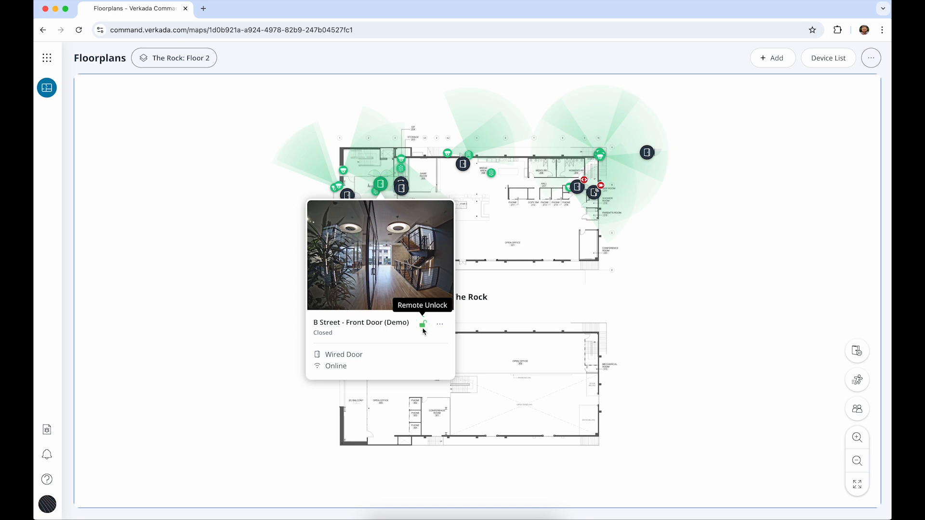
click(423, 324)
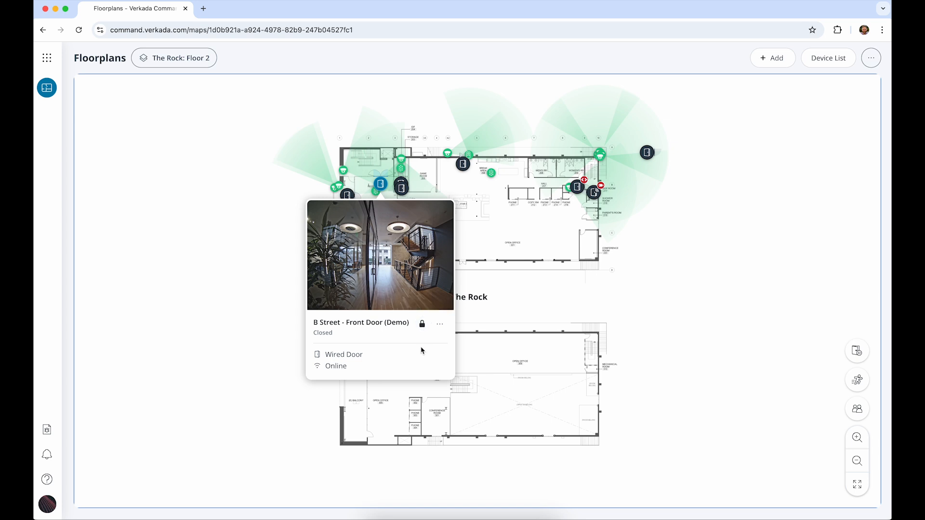
mouse_move(388, 273)
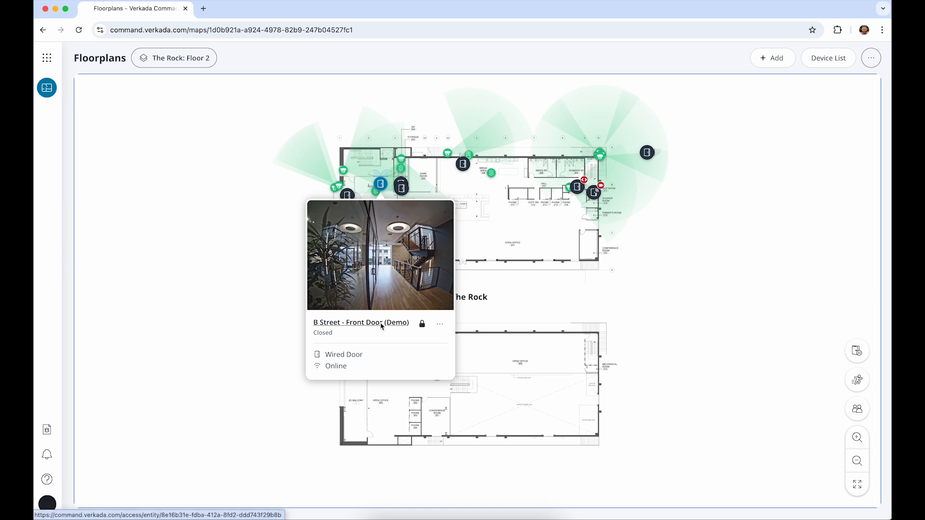
Open the front door's detail page showing live cameras, lock status and unlock events
click(349, 323)
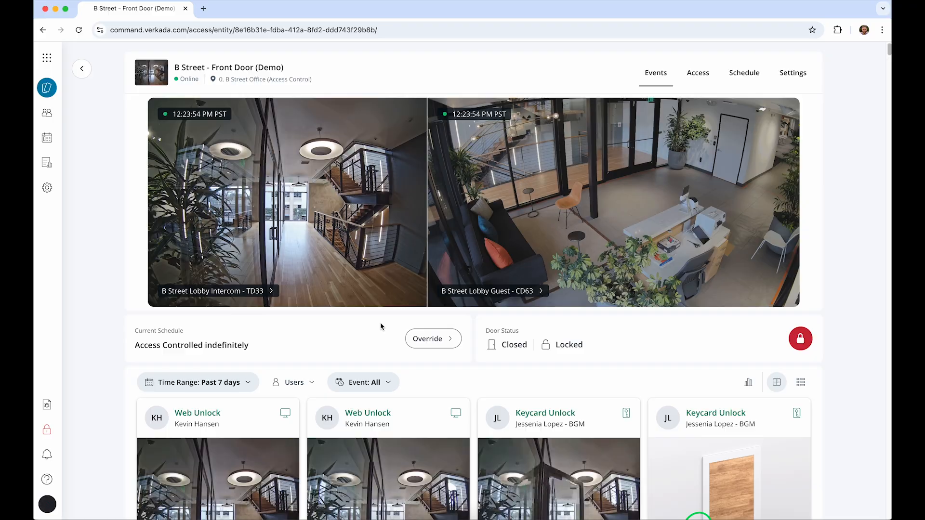